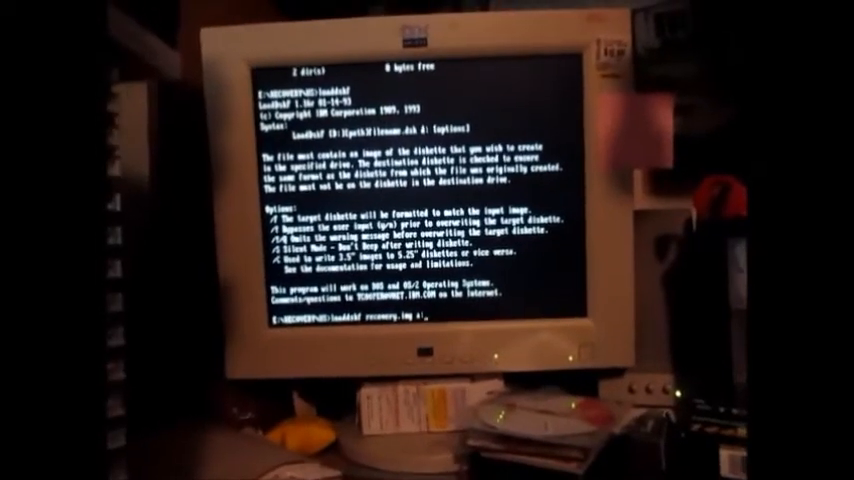
Run 'loaddskf recovery.img a:' and confirm overwriting the drive A diskette with Y.
key("Return")
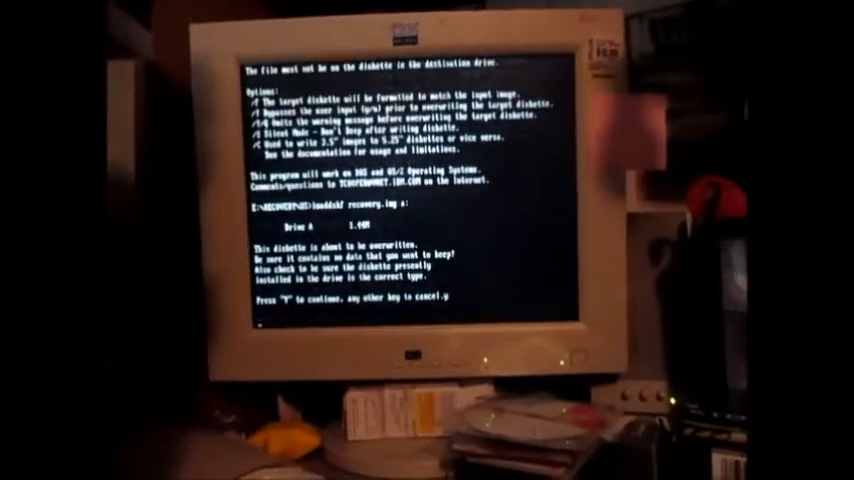
key("y")
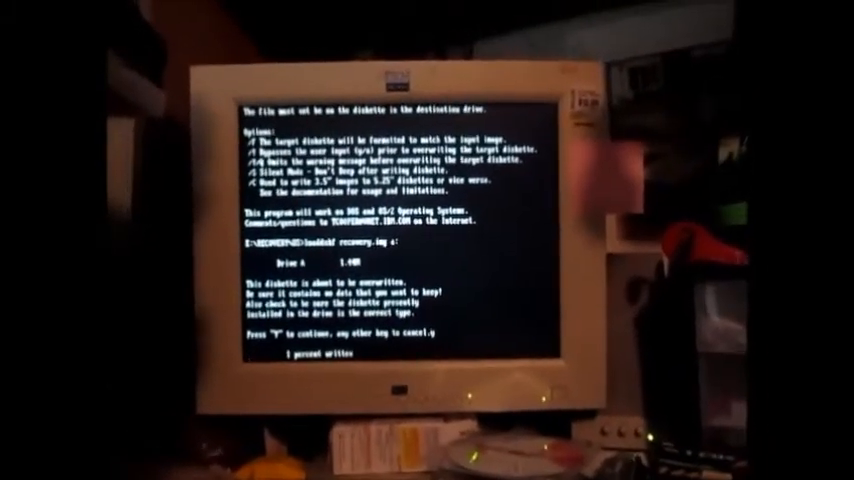